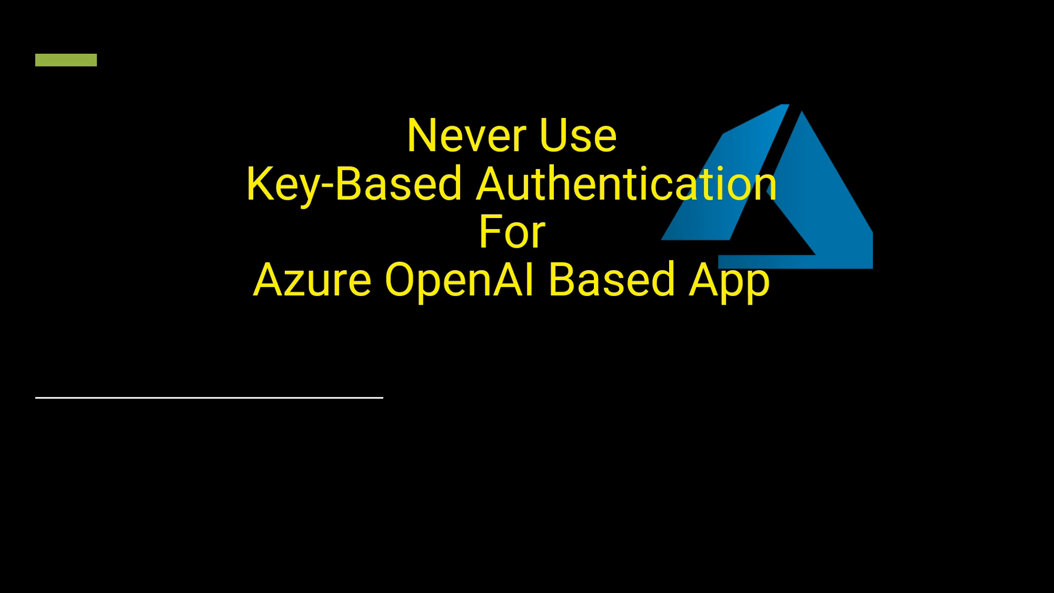
Advance the slideshow to the 'Why not keys?' slide on exposure, permissions and rotation
{"action": "key", "text": "Right"}
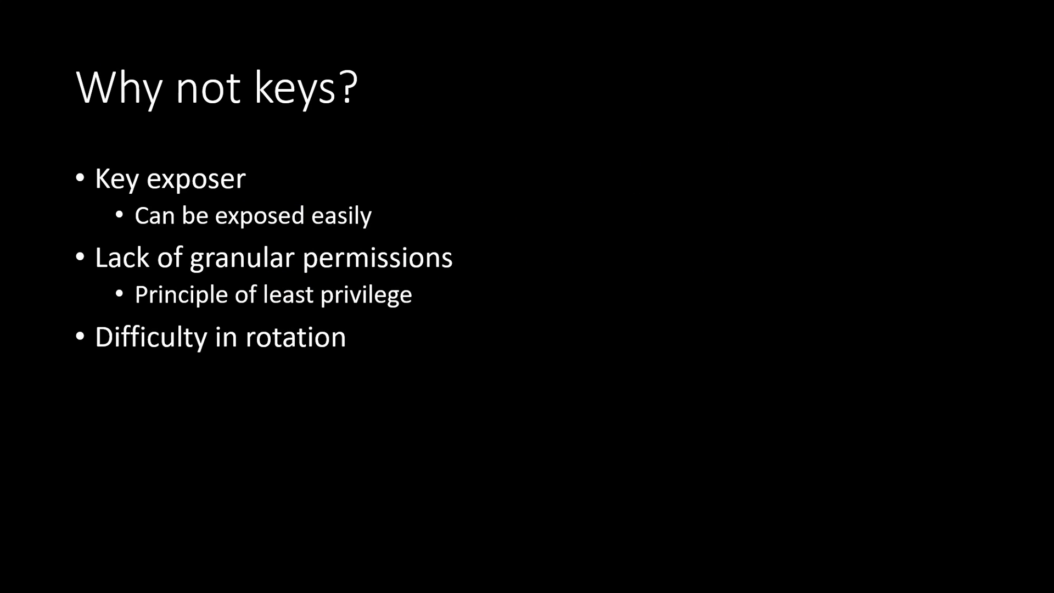
Advance to the 'Why managed identity?' slide covering security, RBAC permissions and no key rotation
{"action": "key", "text": "Right"}
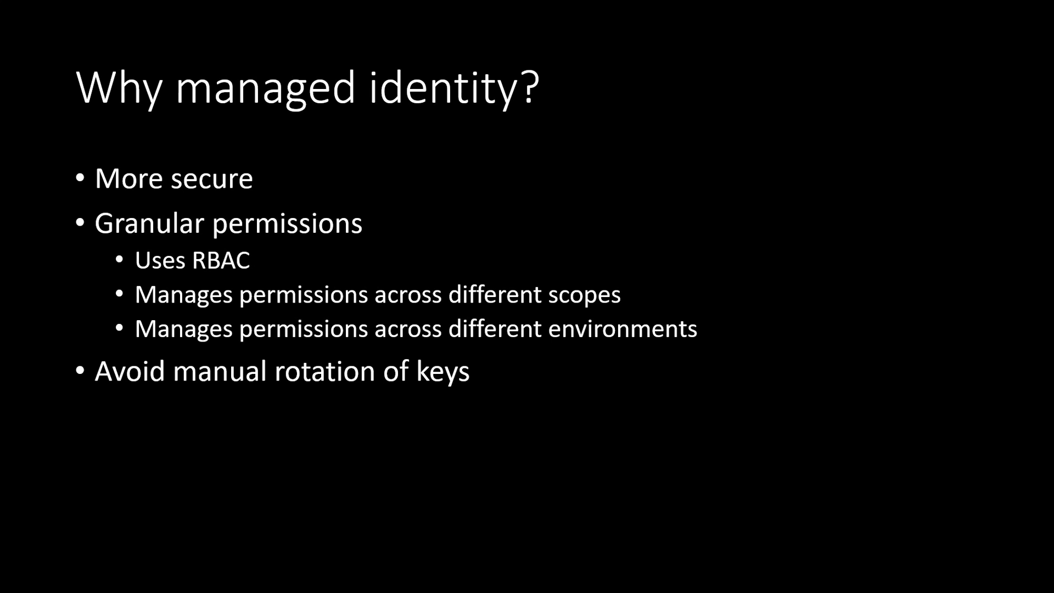